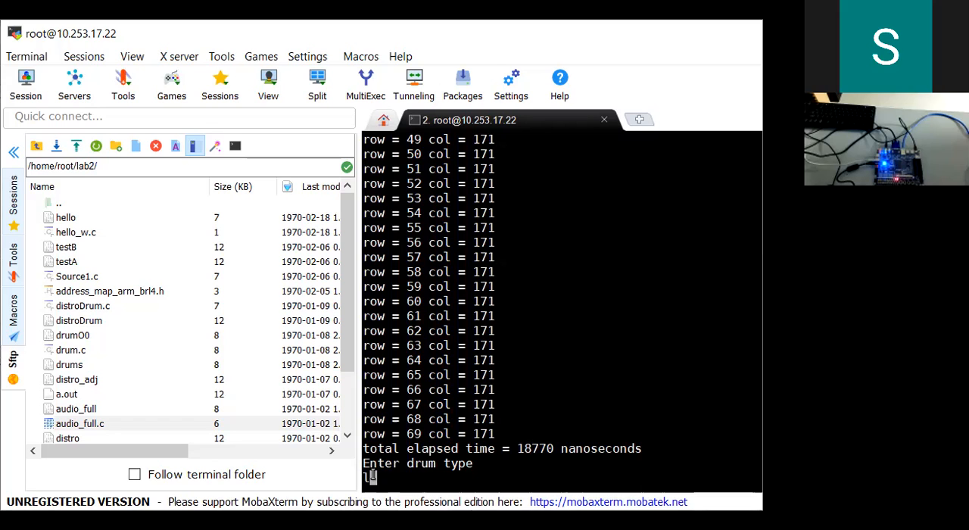
text(12)
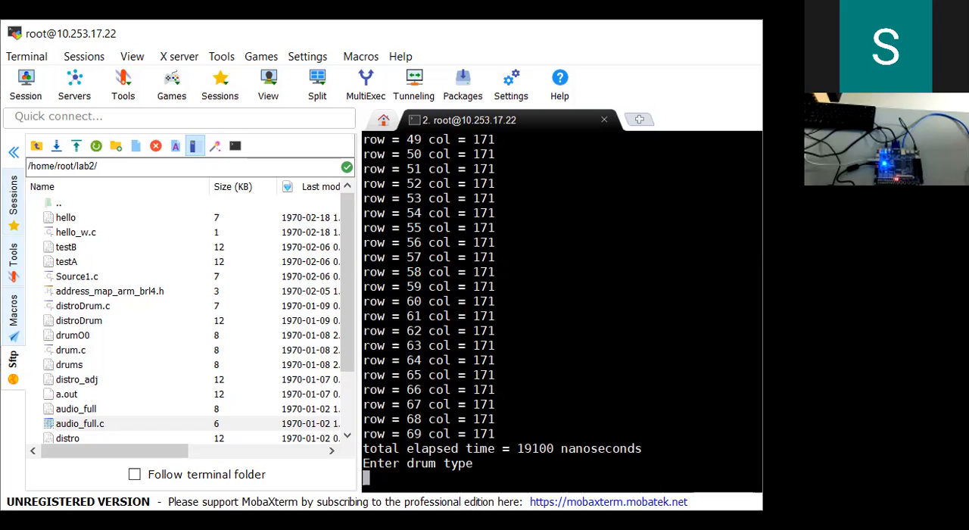
text(m)
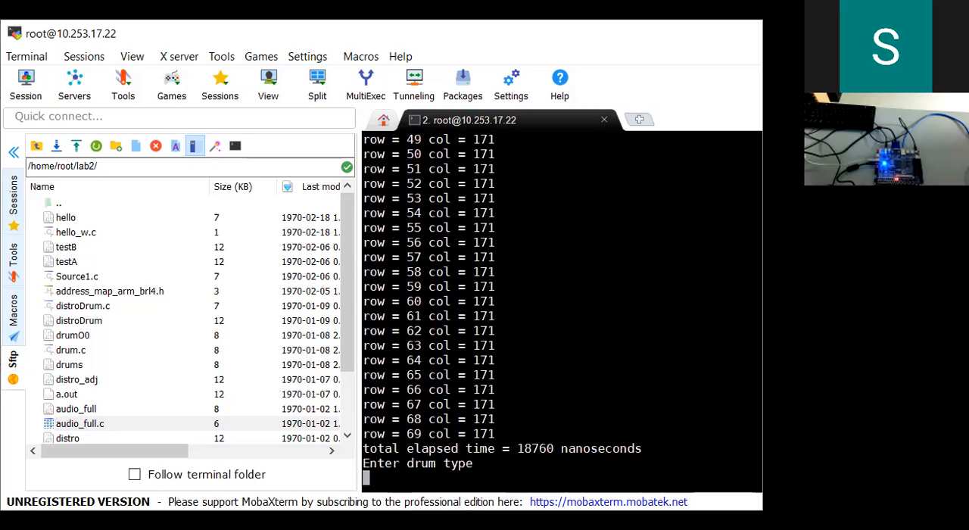
text(h)
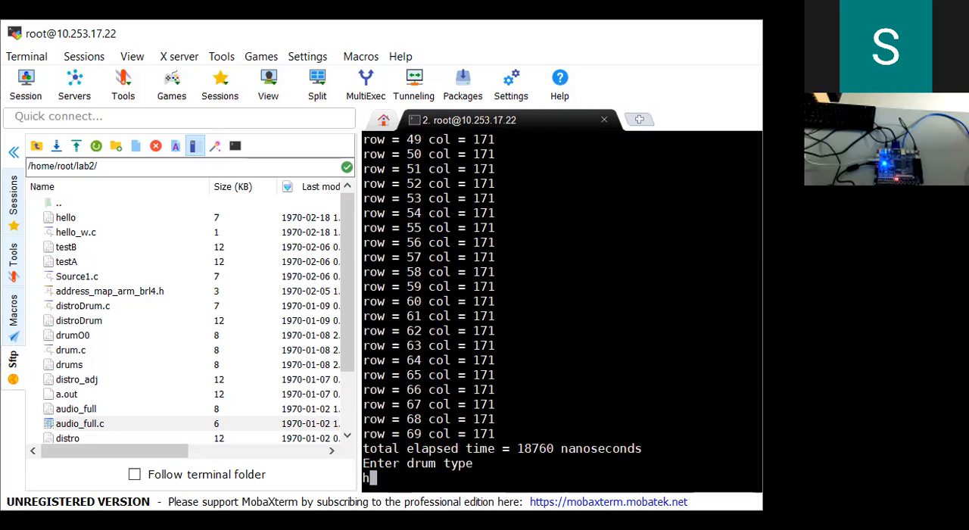